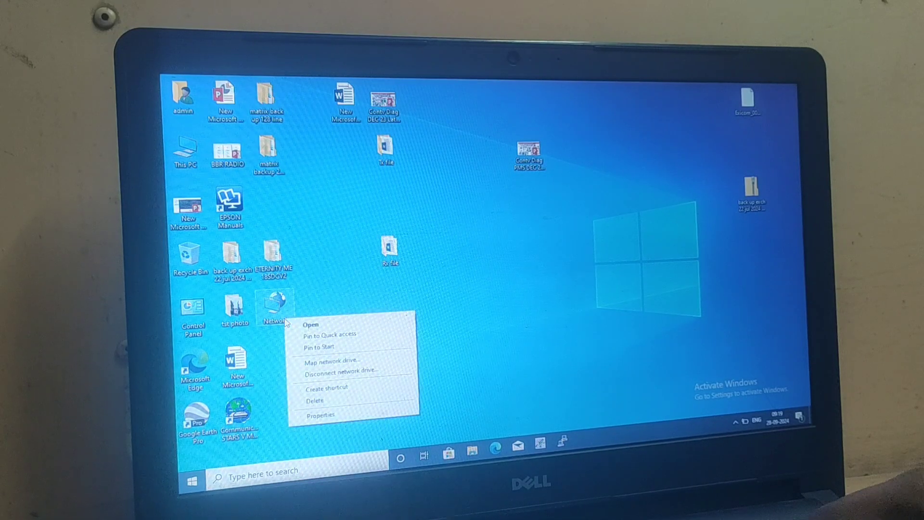
Apply static IPv4 address 192.168.1.10 with mask 255.255.255.0 to the Ethernet adapter.
click(344, 416)
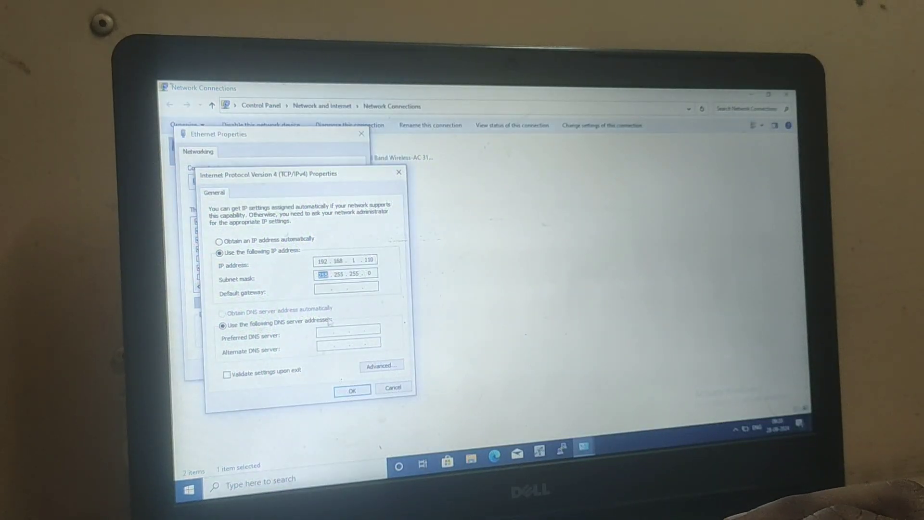
click(352, 390)
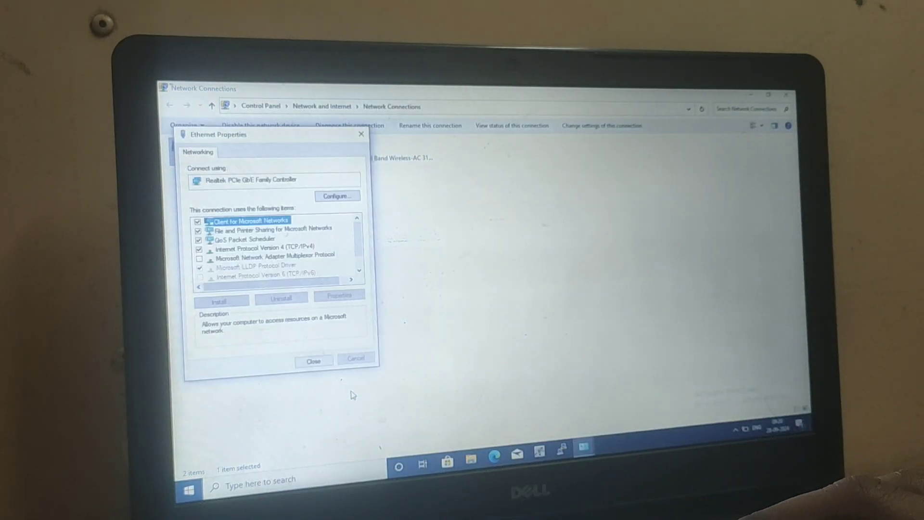
click(313, 359)
text(ping 192.168.1.10 -t)
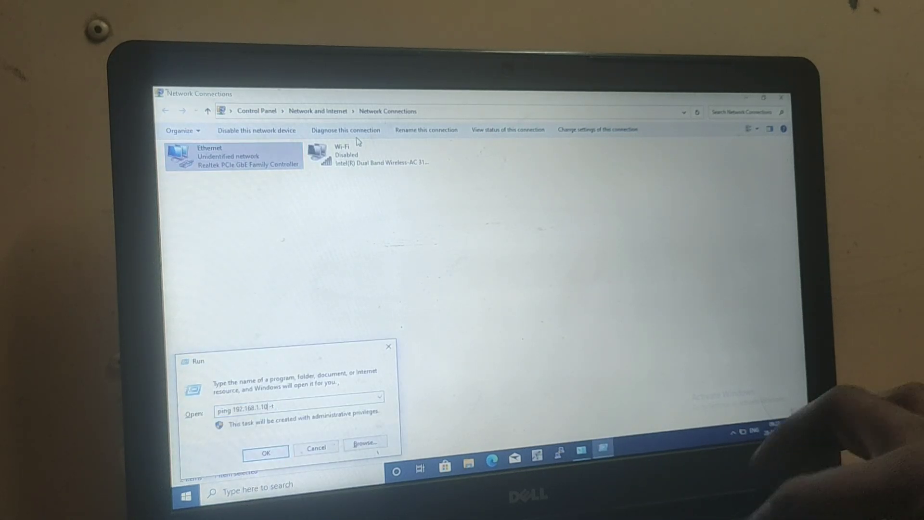
Start the ping to 192.168.1.10 and select System Engineer as the SARVAM UCS login role.
click(268, 451)
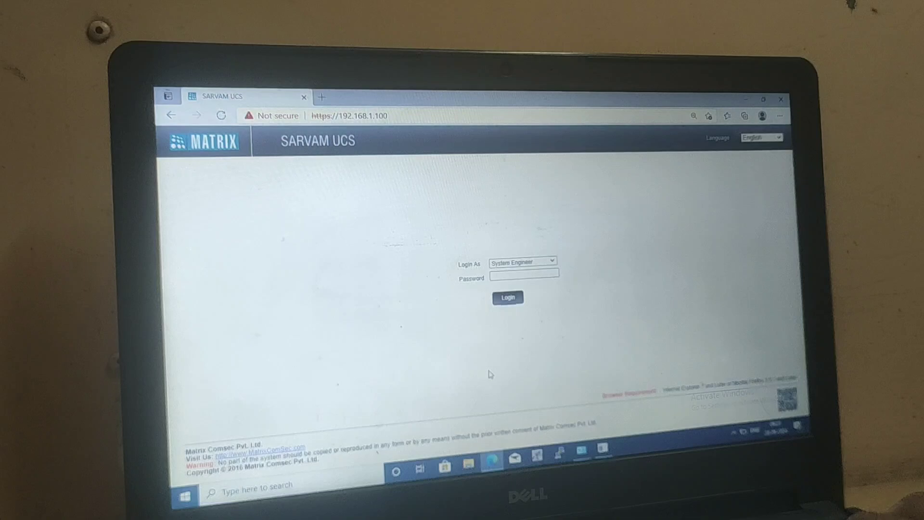
click(550, 261)
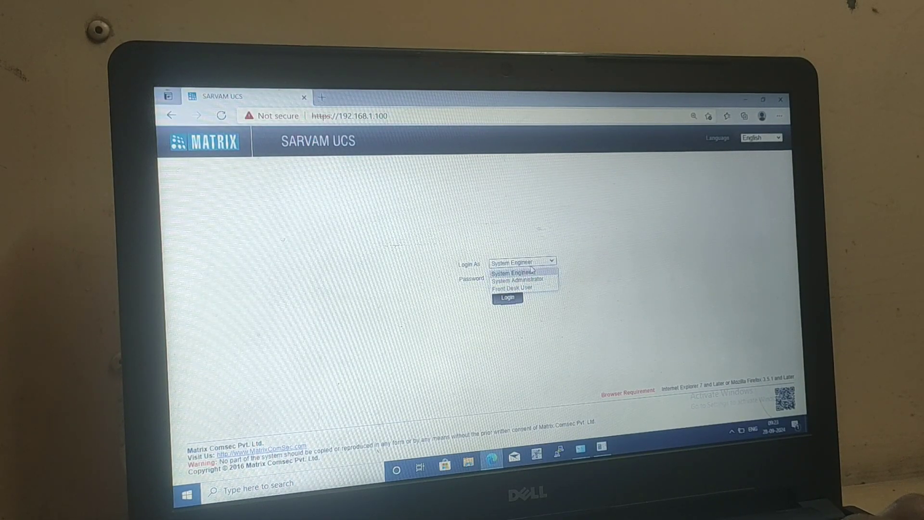
click(512, 273)
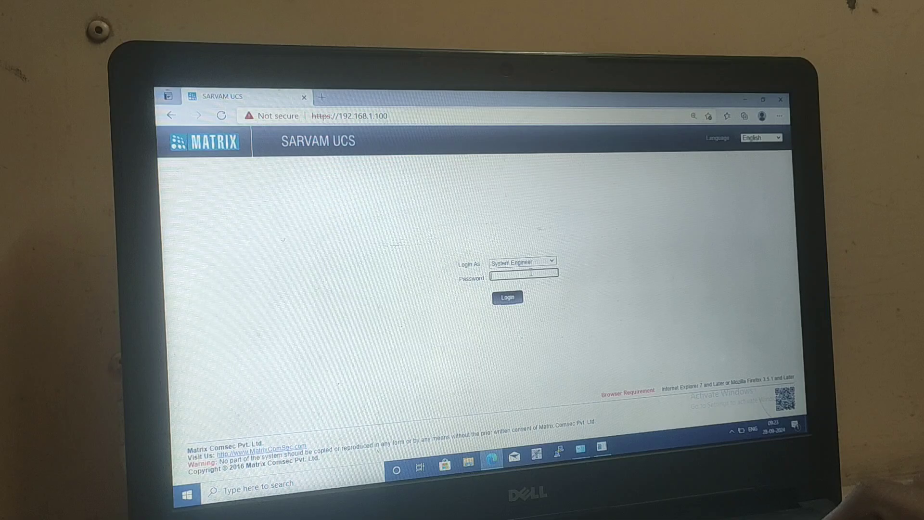